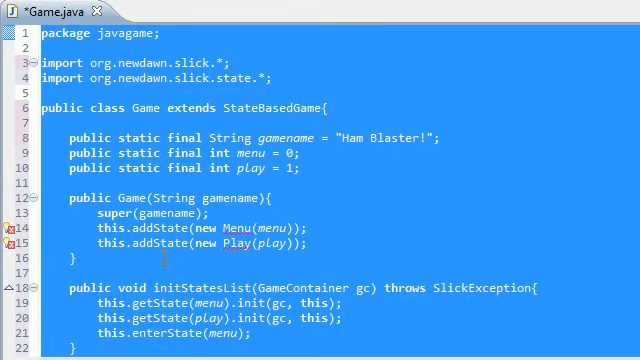
- Declare 'AppGameContainer appgc;' in main and open a 'try{' block below it
scroll("down", 3)
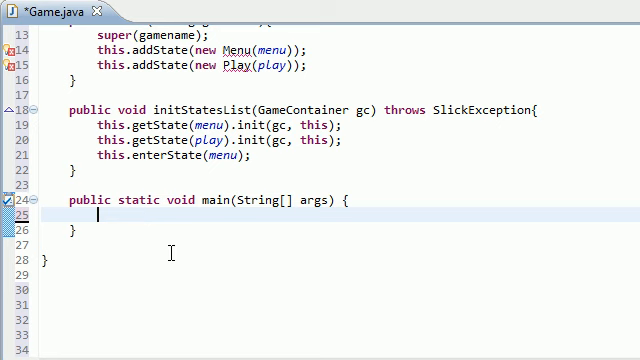
type("App")
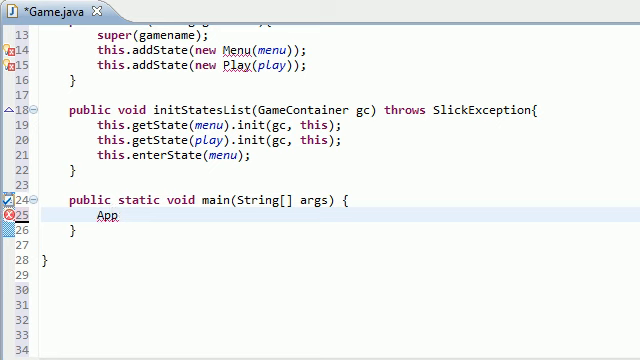
type("GameContainer")
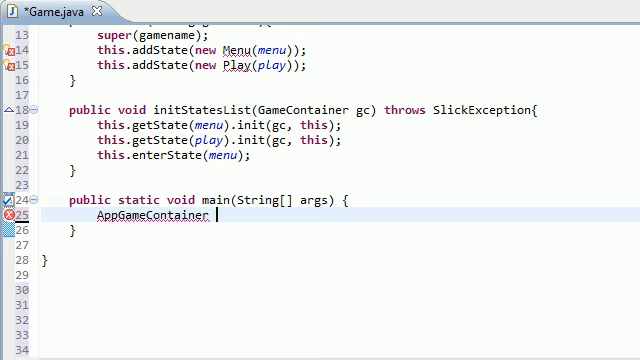
type("app")
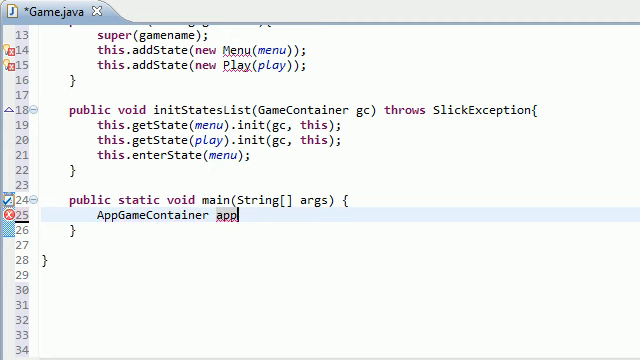
type("gc;")
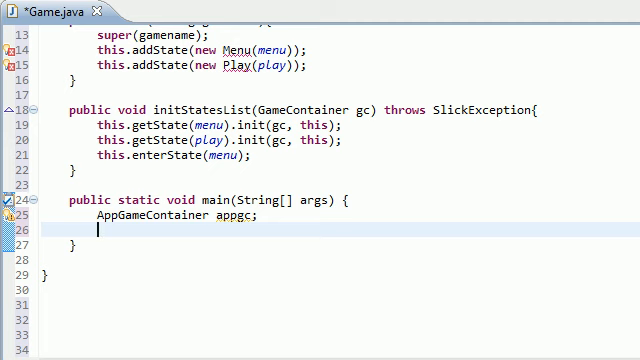
type("try{")
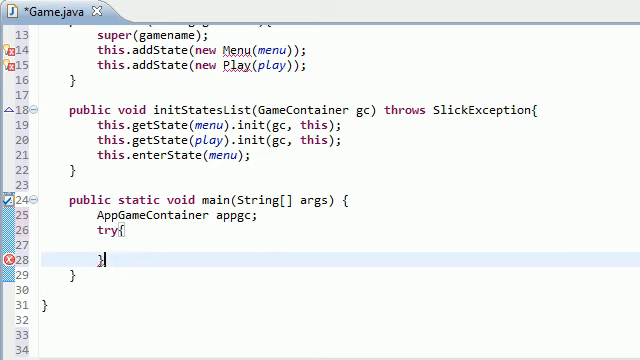
- Add 'catch(SlickException e)' after the try, calling e.printStackTrace() inside it
type("catch")
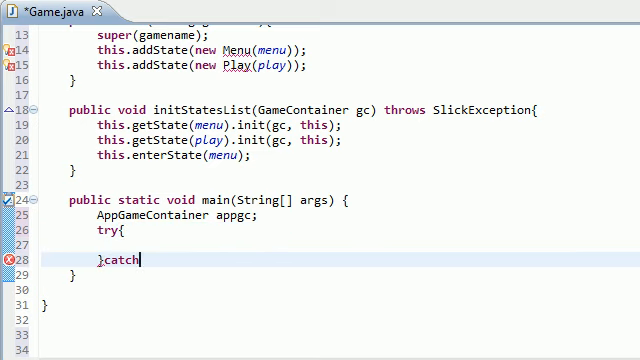
type("()")
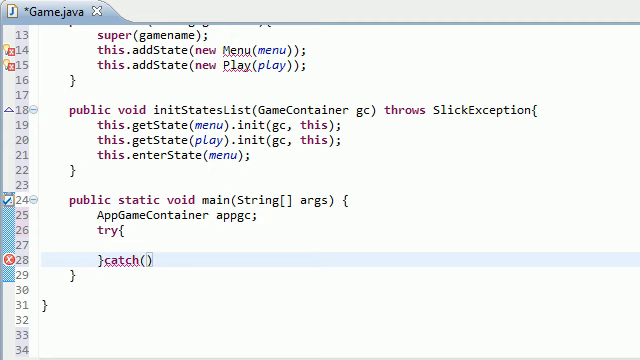
type("Sl")
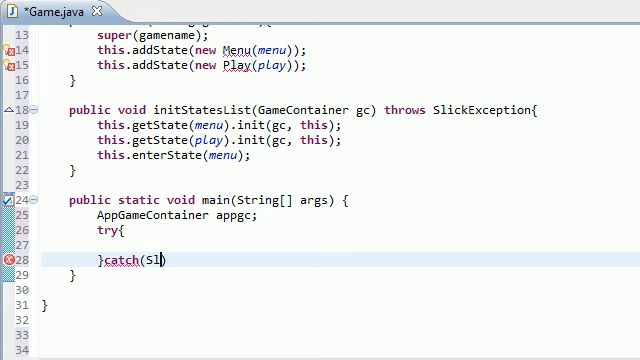
type("ickException")
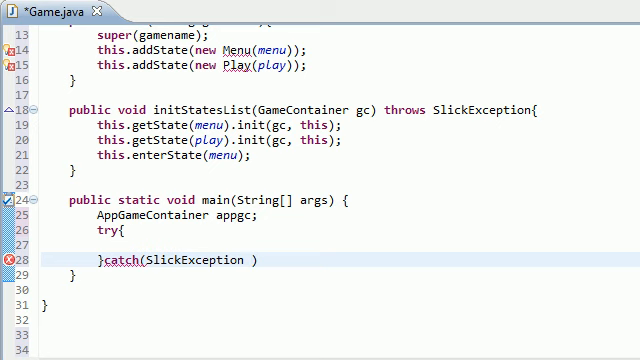
type("e){}")
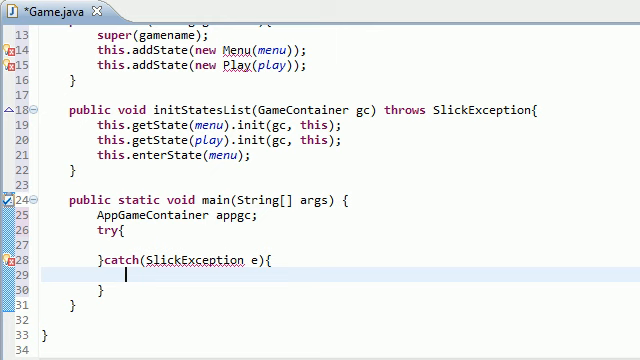
type("e")
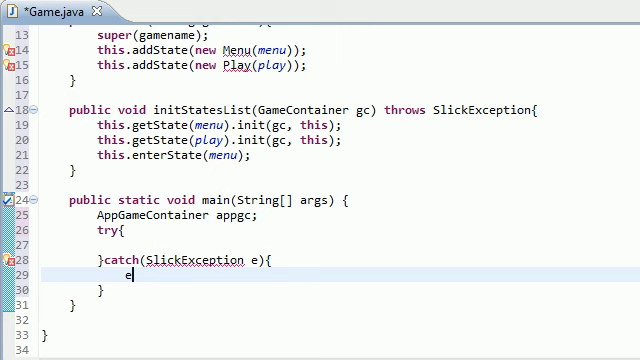
type(".")
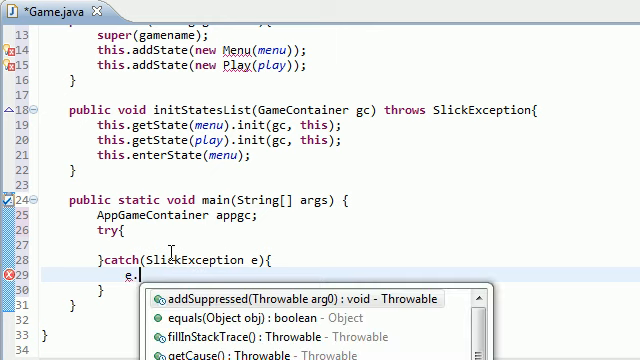
type("printStackTrace();")
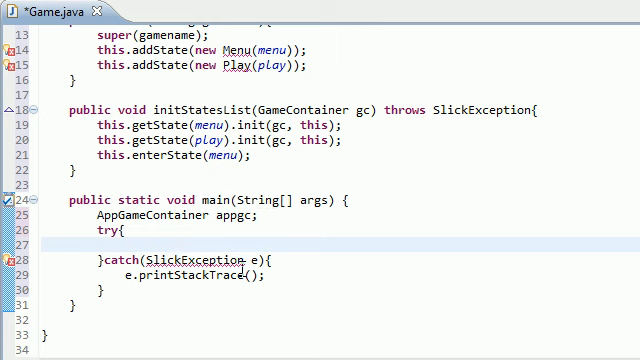
- Inside the try, assign appgc = new AppGameContainer(new Game(gamename))
type("appgc =")
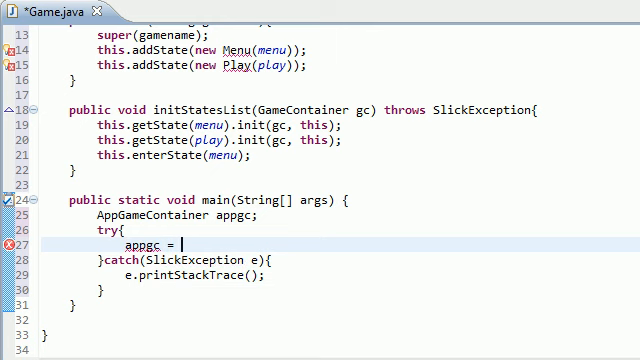
type("new")
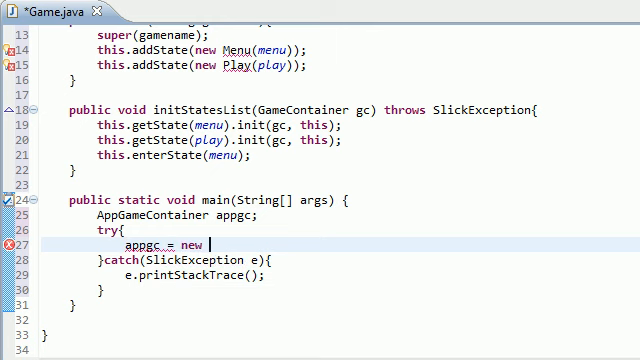
type("AppGameco")
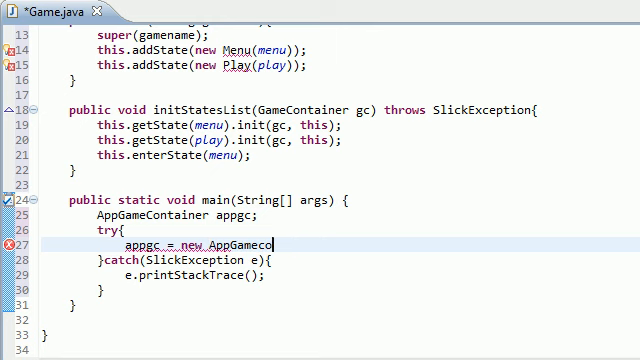
type("t")
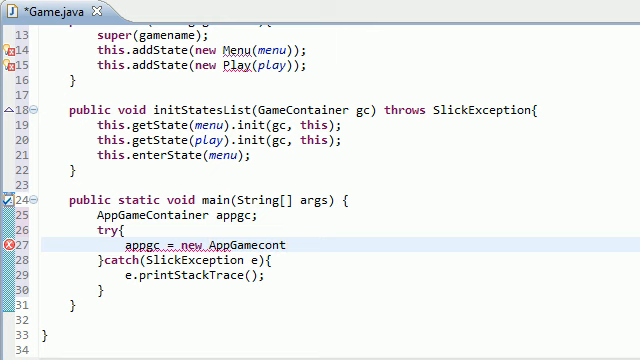
key("BackSpace")
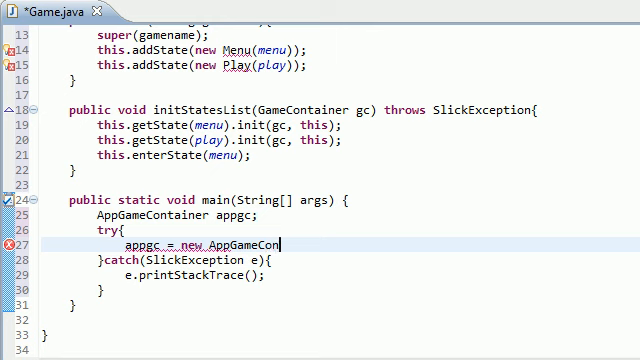
type("tainer")
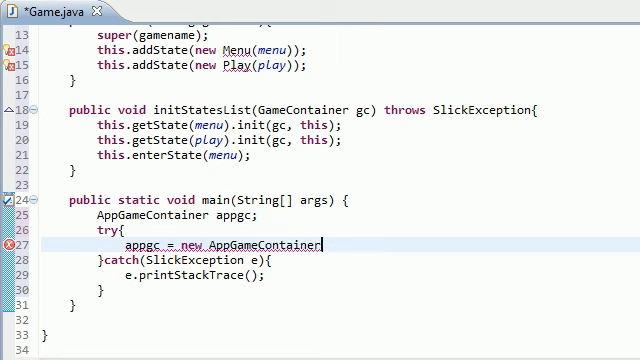
type("()")
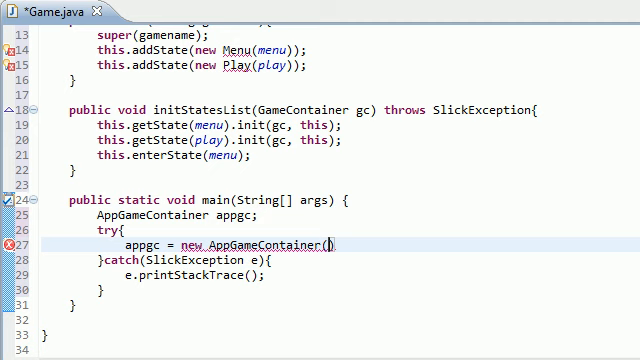
type("new Game")
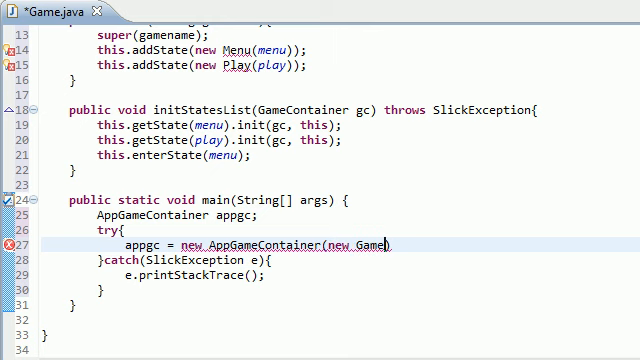
type("()")
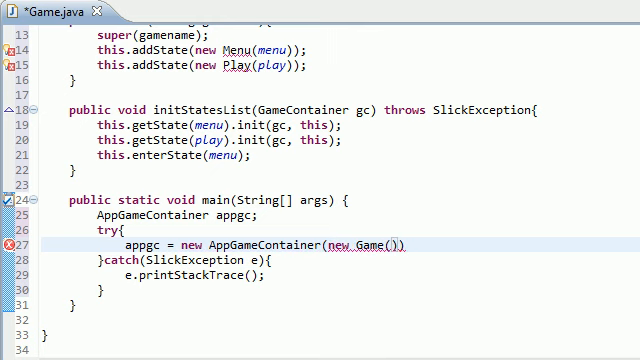
type("gamename")
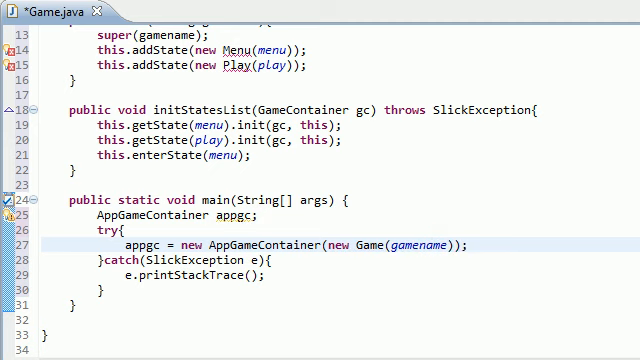
mouse_move(316, 245)
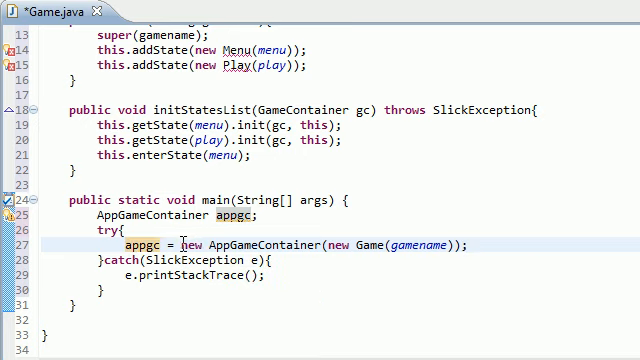
left_click_drag(190, 244, 464, 244)
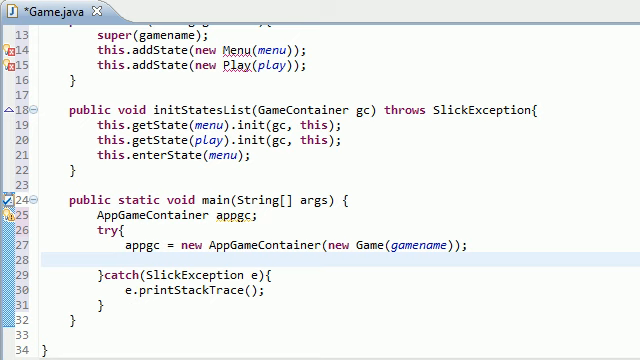
- Call appgc.setDisplayMode(640, 360, false) on the line after the container is created
type("appgc.s")
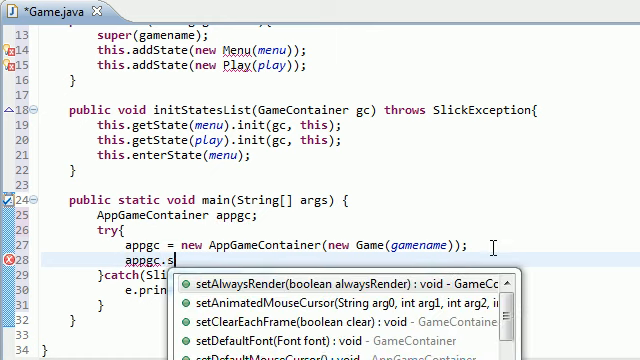
type("etDisplayMode(arg0, arg1, arg2")
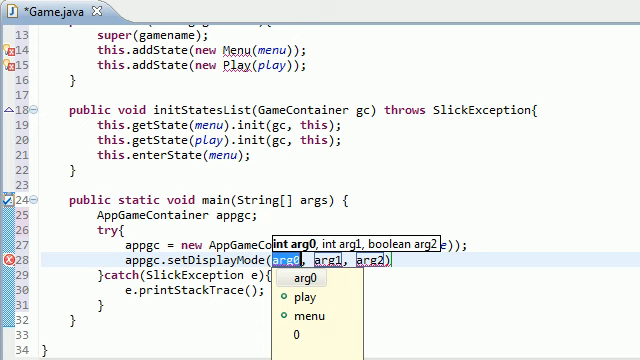
type("640")
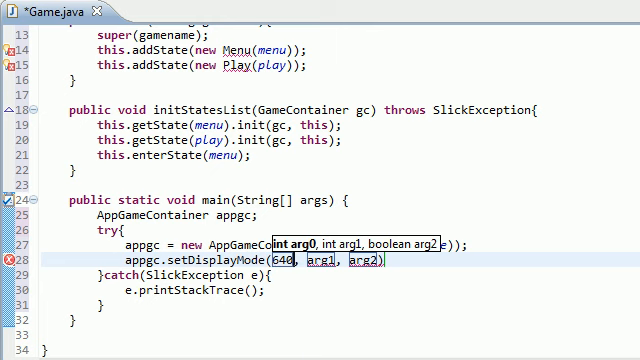
type("360")
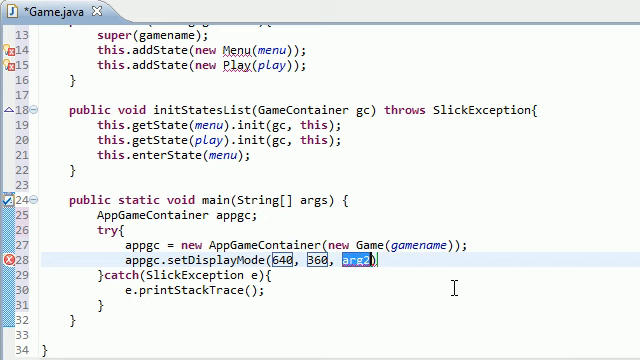
type("false")
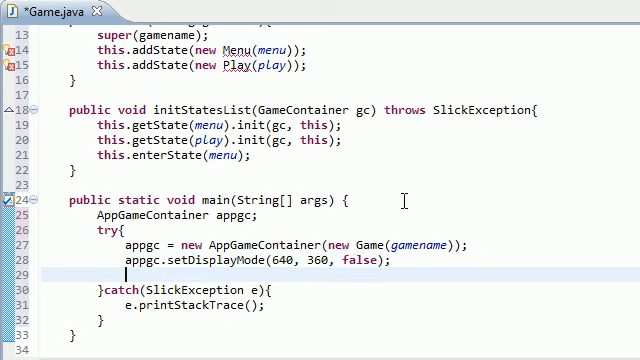
- Add appgc.start(); after the setDisplayMode call in the try block
scroll("down", 3)
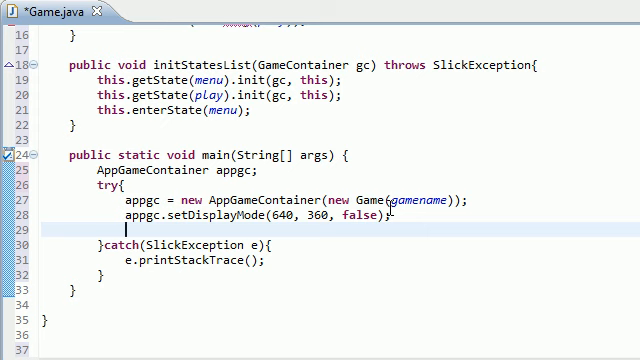
type("appgc.")
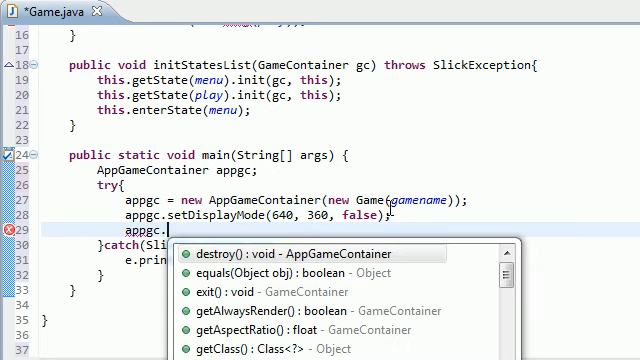
type("start(")
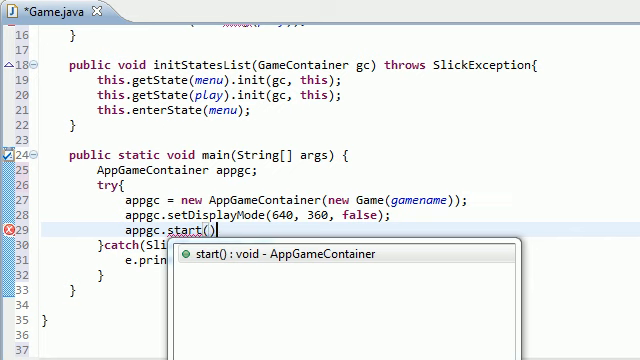
key("Escape")
type(";")
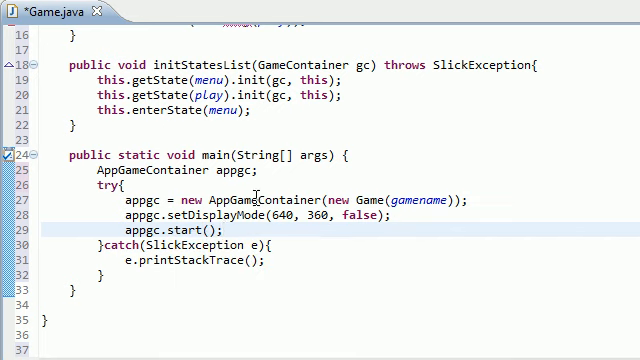
left_click(368, 155)
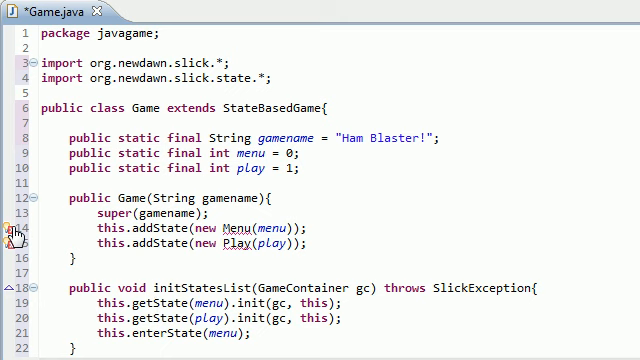
mouse_move(13, 245)
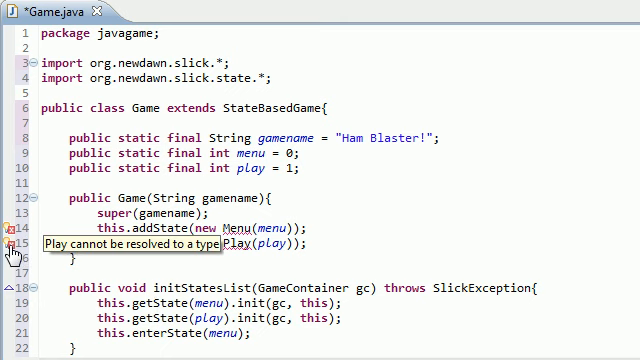